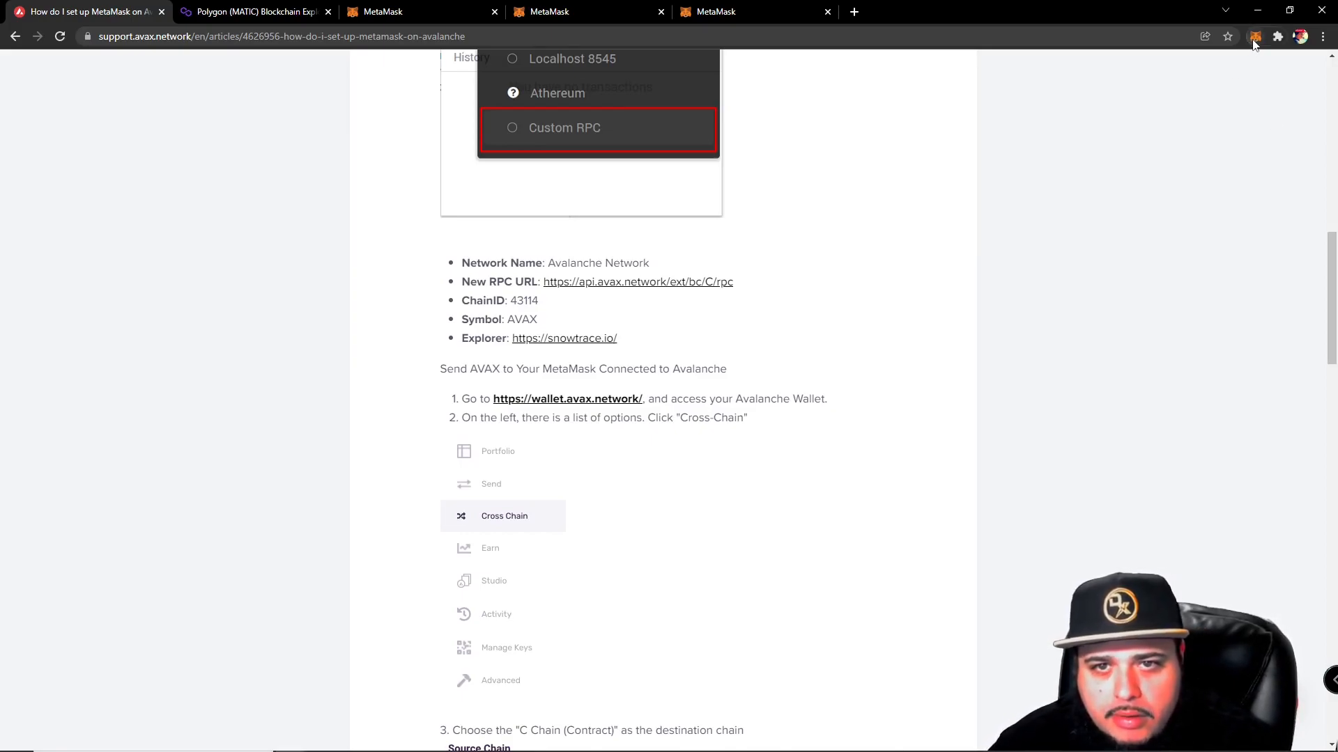
- From the MetaMask extension's network list (currently CRONOS), start adding a new network
{"action": "left_click", "coordinate": [1255, 37]}
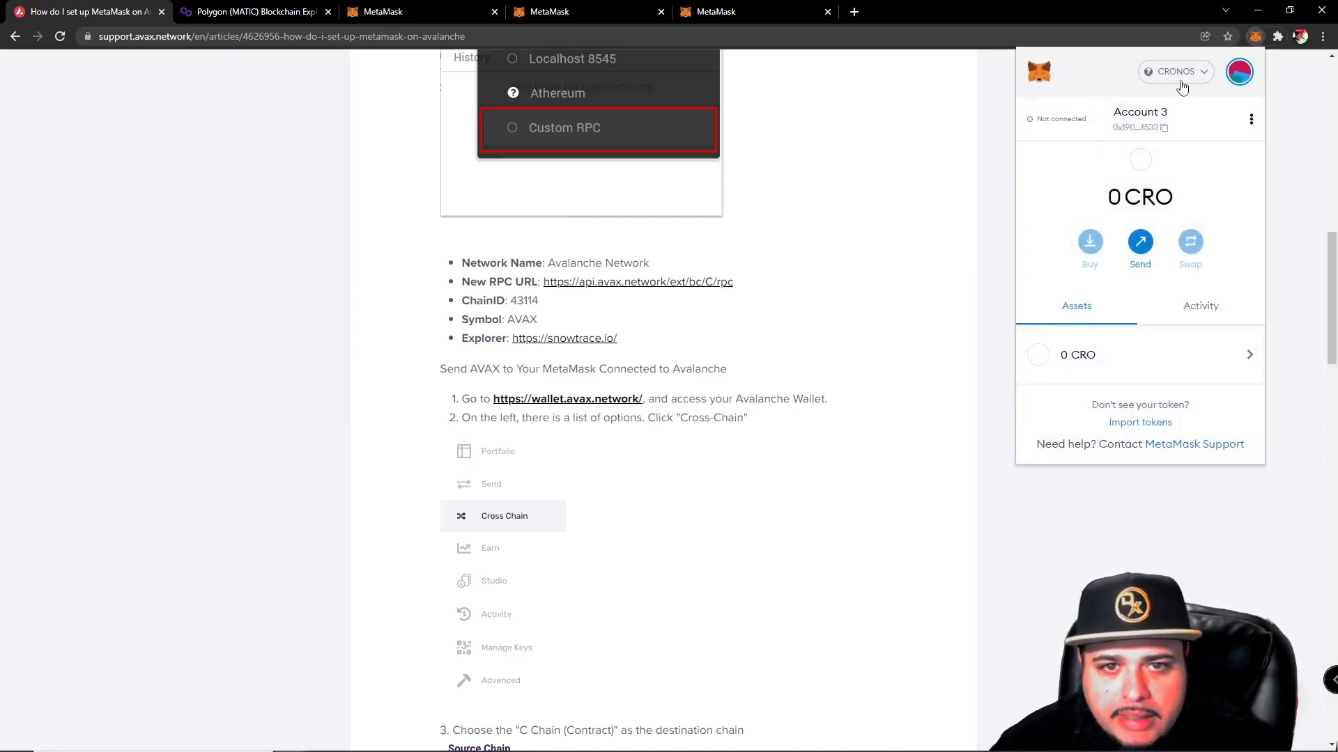
{"action": "left_click", "coordinate": [1176, 73]}
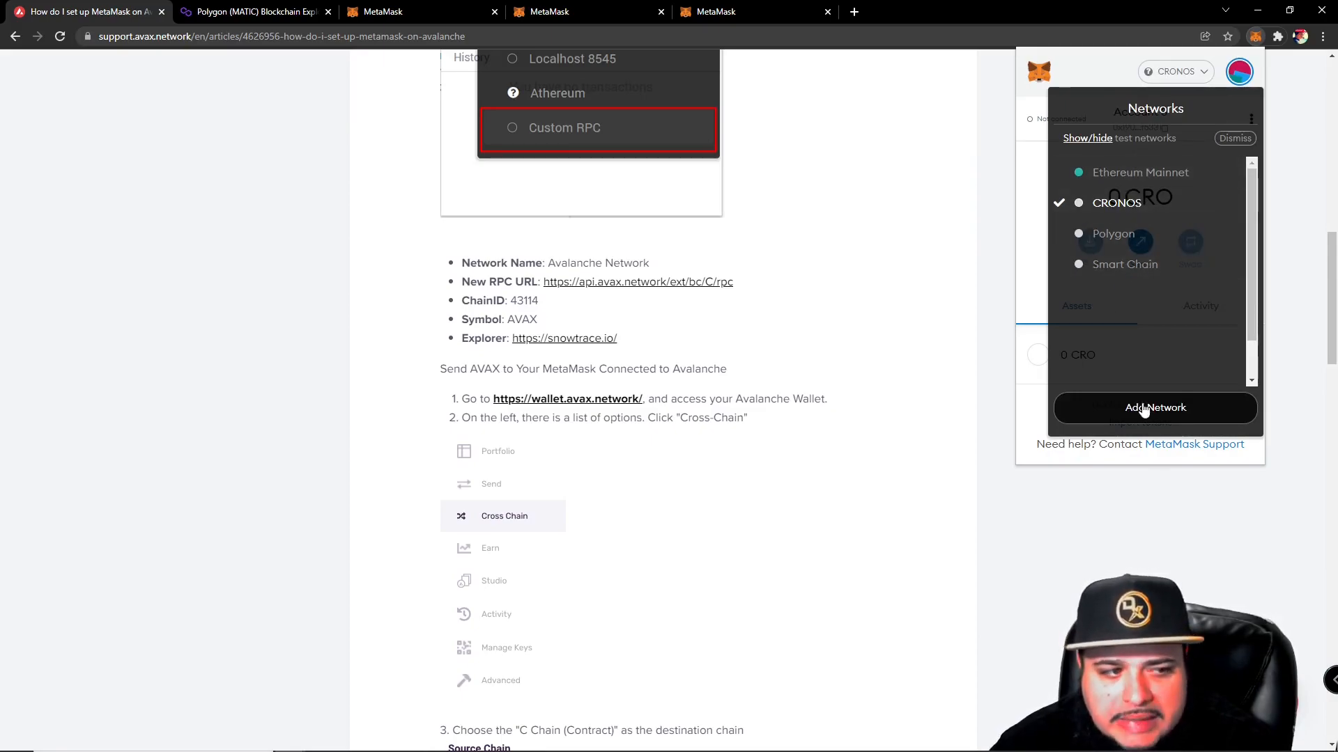
{"action": "left_click", "coordinate": [1155, 407]}
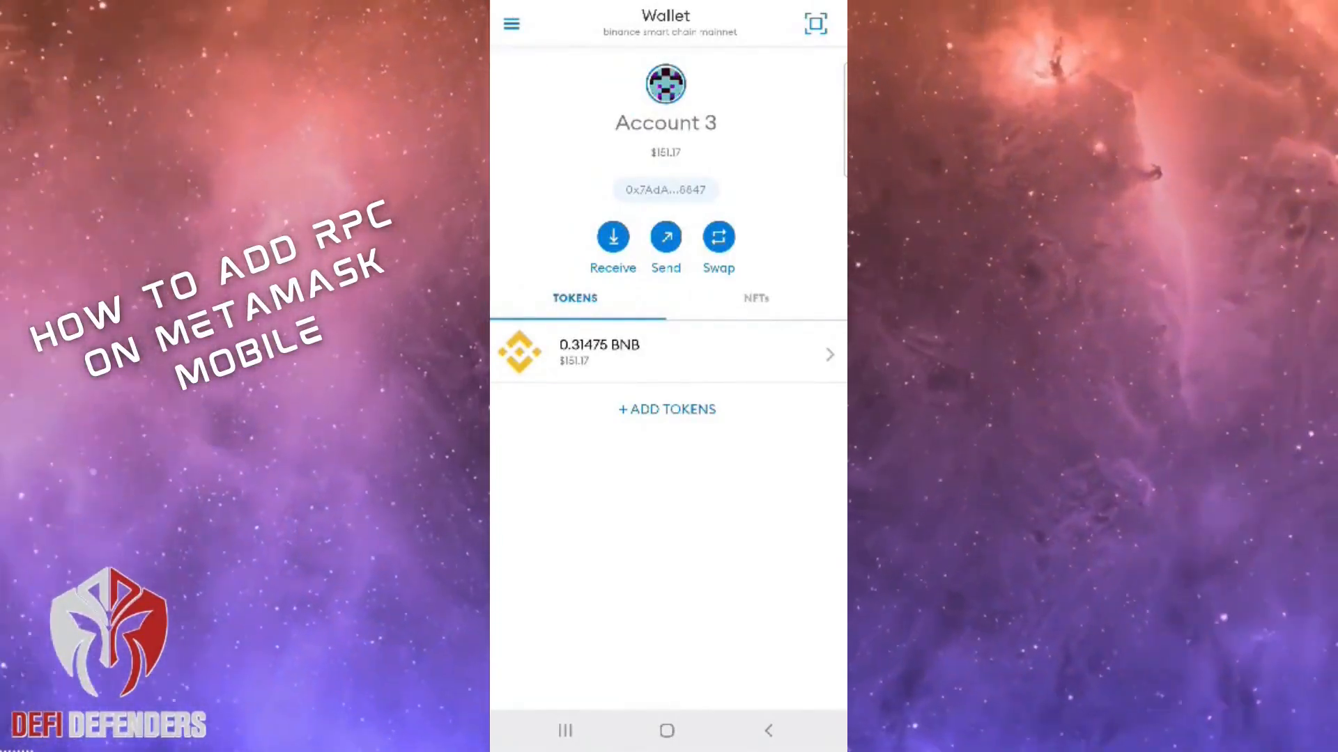
- In MetaMask Mobile, go through Settings > Networks and start adding a new network
{"action": "left_click", "coordinate": [516, 25]}
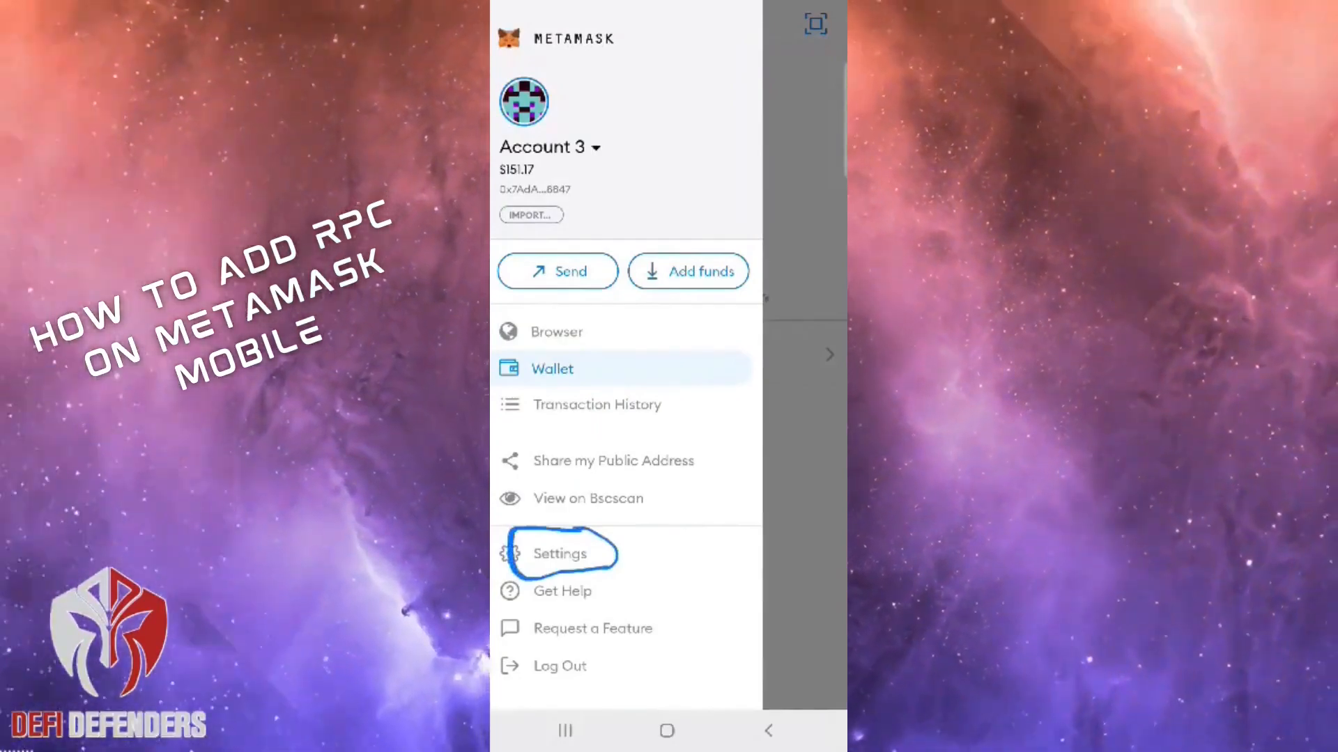
{"action": "left_click", "coordinate": [561, 555]}
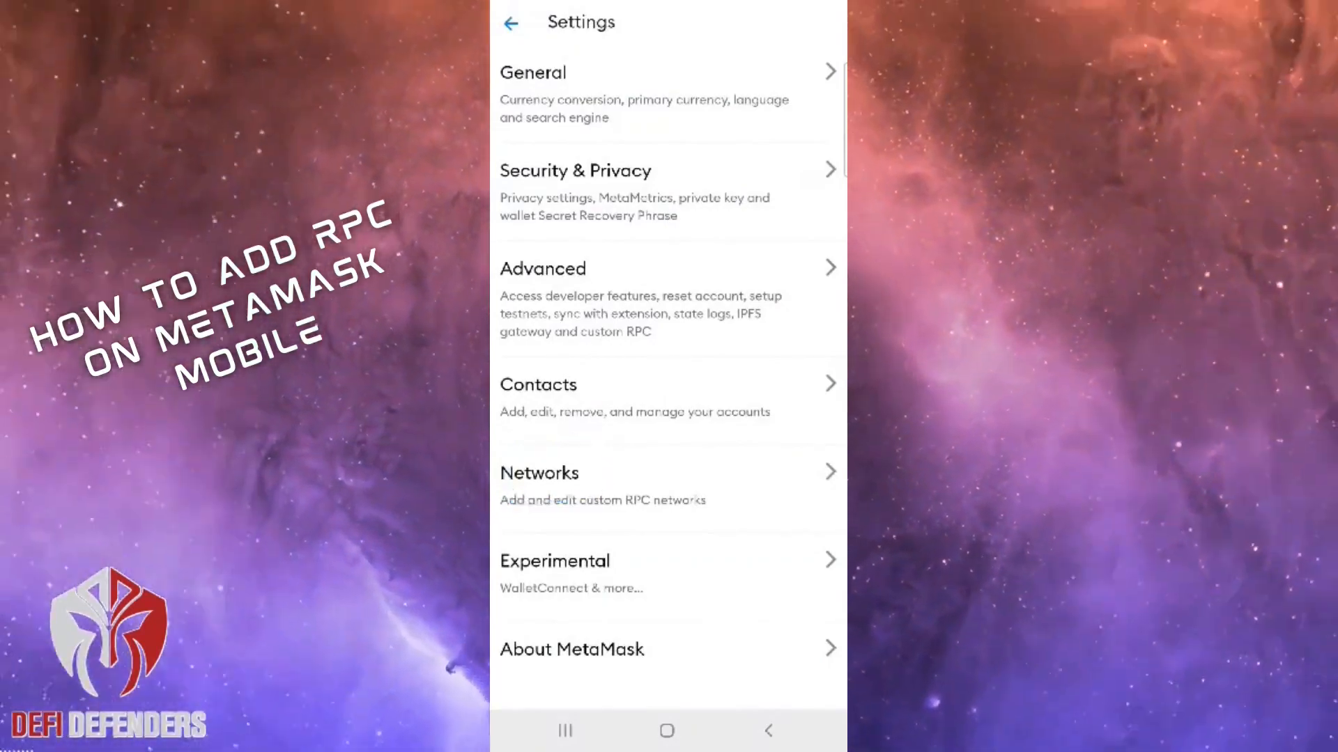
{"action": "left_click", "coordinate": [538, 474]}
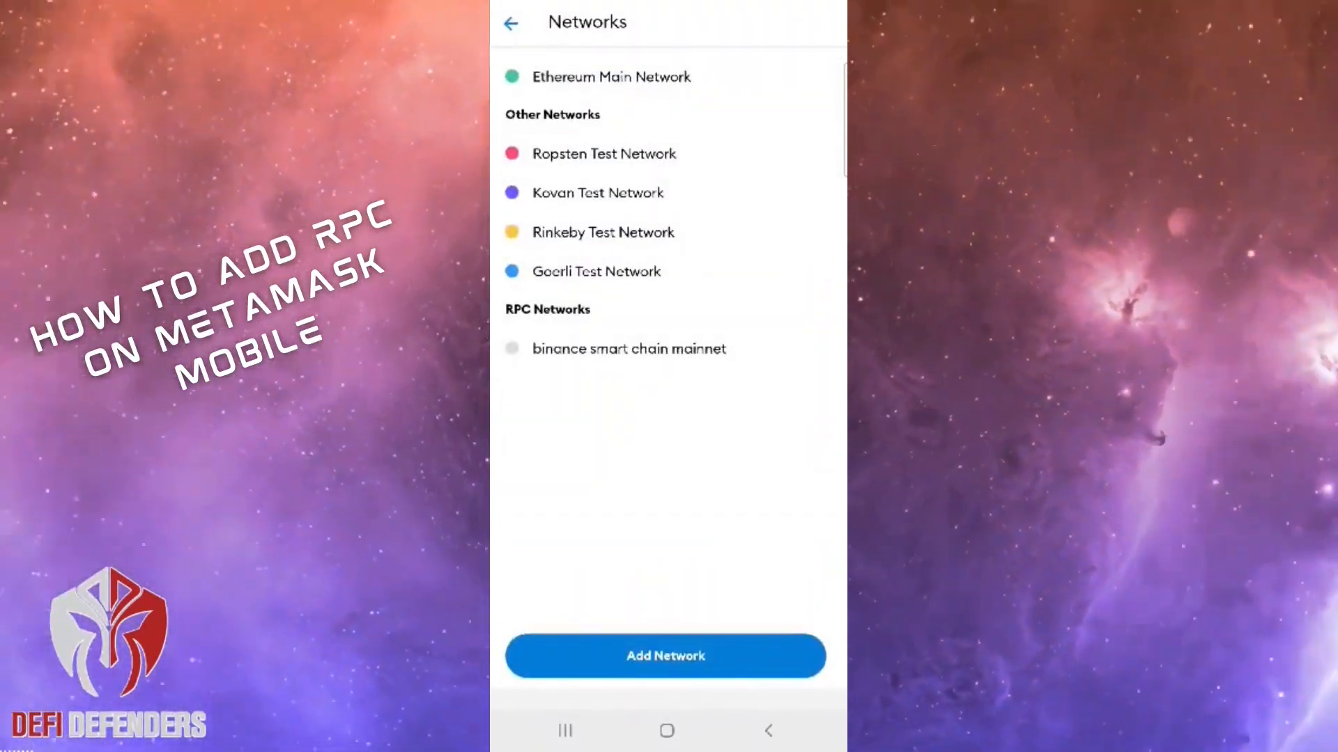
{"action": "left_click", "coordinate": [665, 655]}
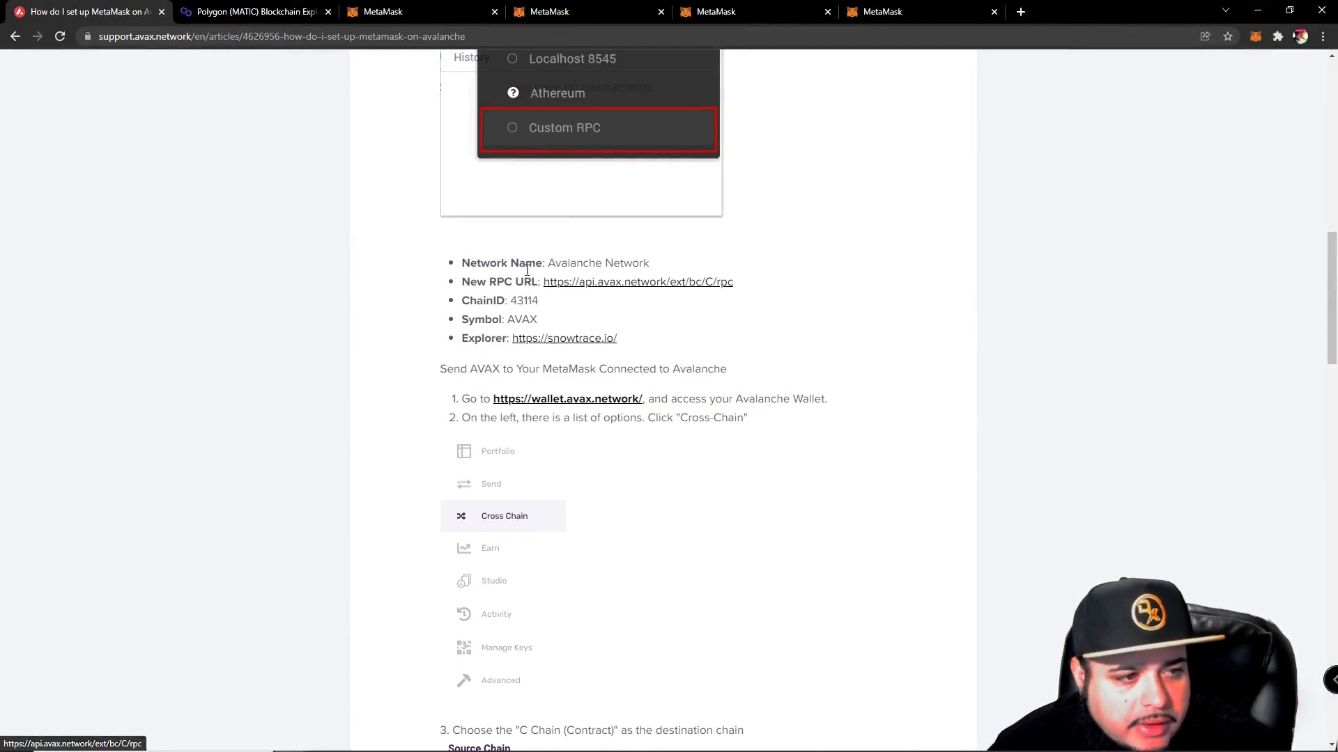
{"action": "left_click_drag", "start_coordinate": [542, 282], "coordinate": [734, 281]}
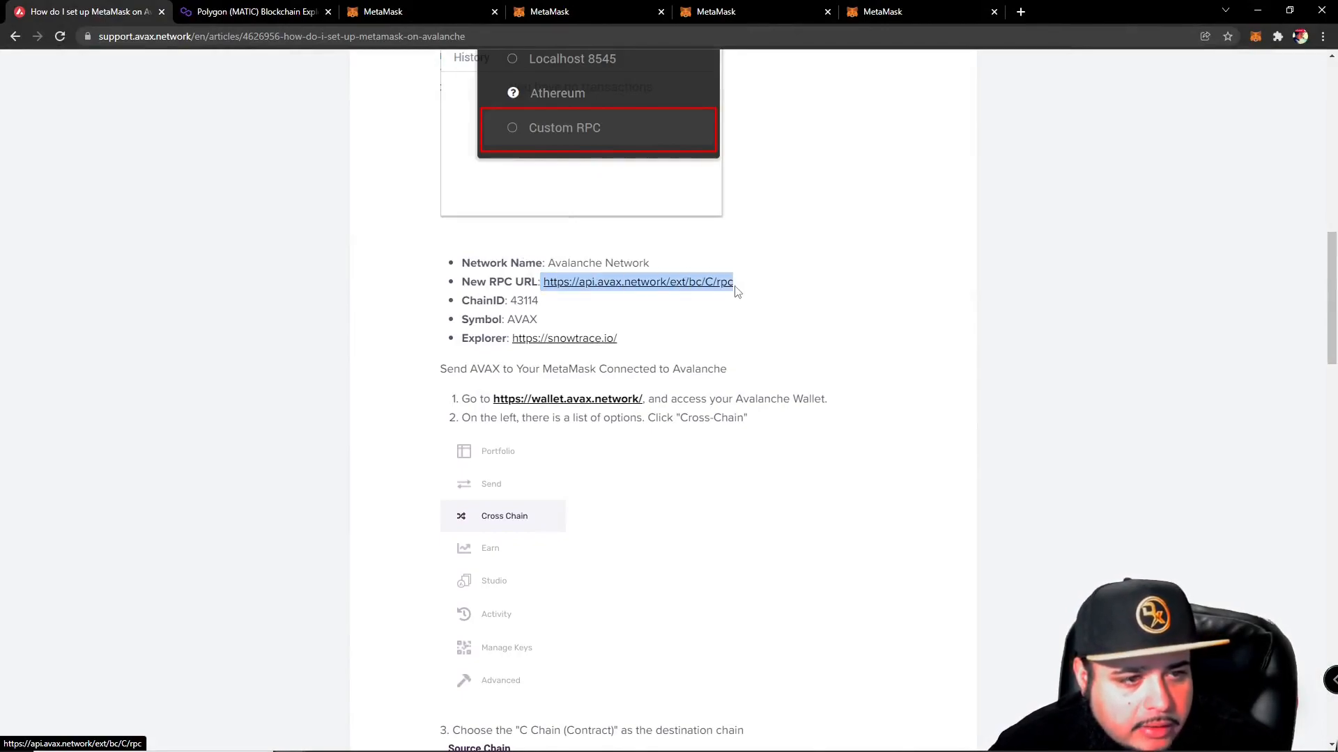
{"action": "left_click", "coordinate": [894, 11]}
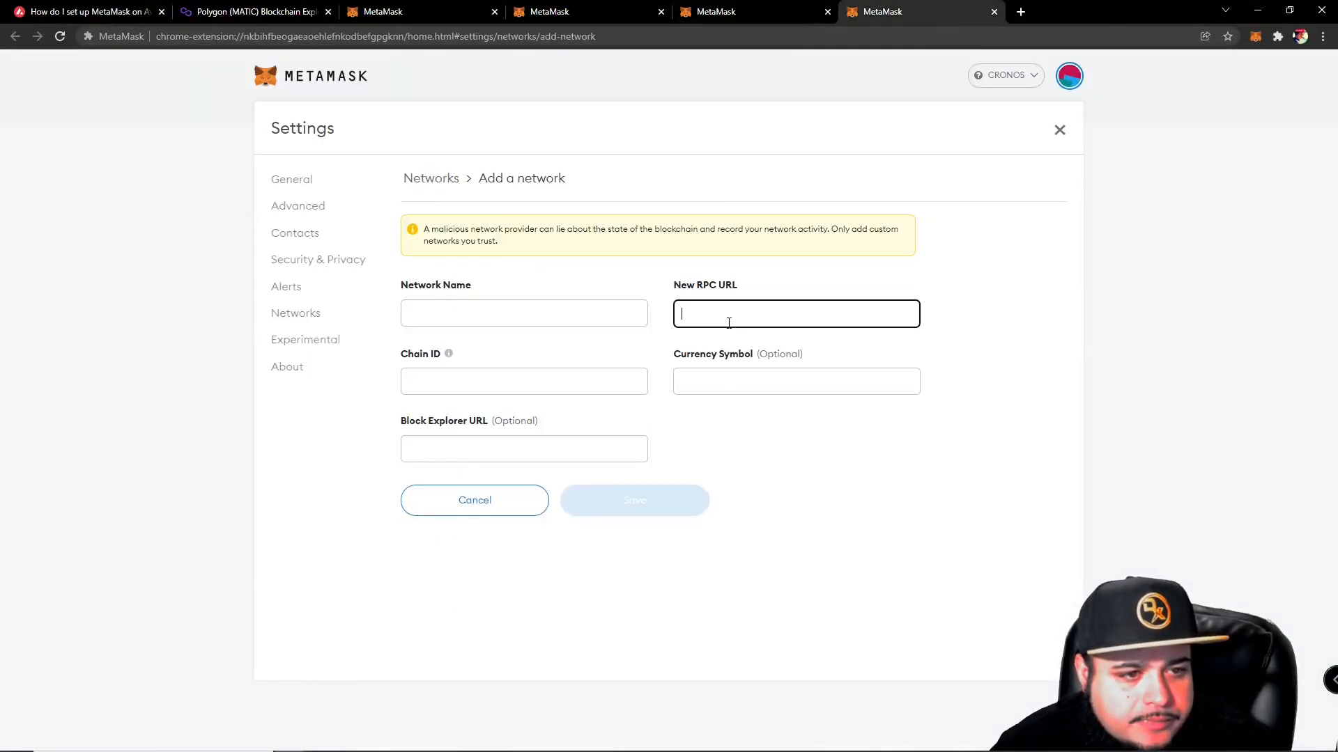
{"action": "type", "text": "https://api.avax.network/ext/bc/C/rpc"}
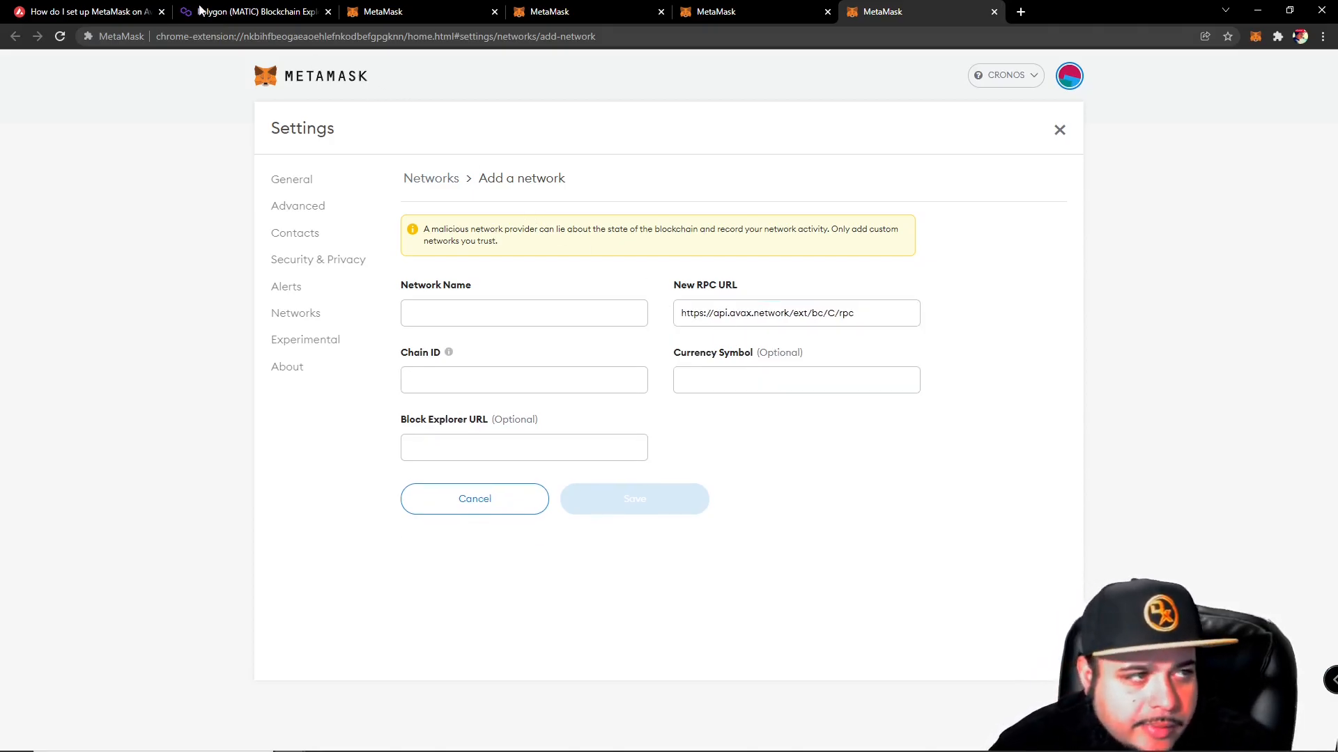
{"action": "left_click", "coordinate": [81, 11]}
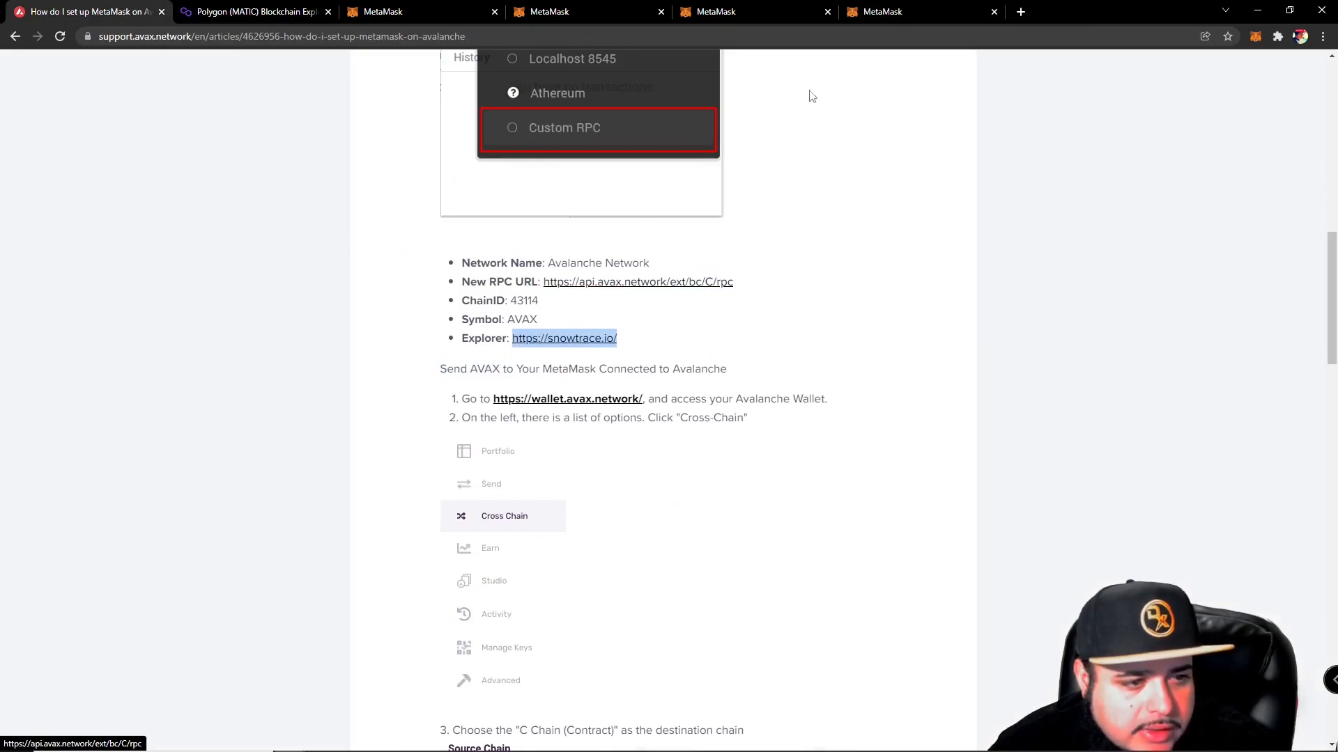
{"action": "mouse_move", "coordinate": [582, 318]}
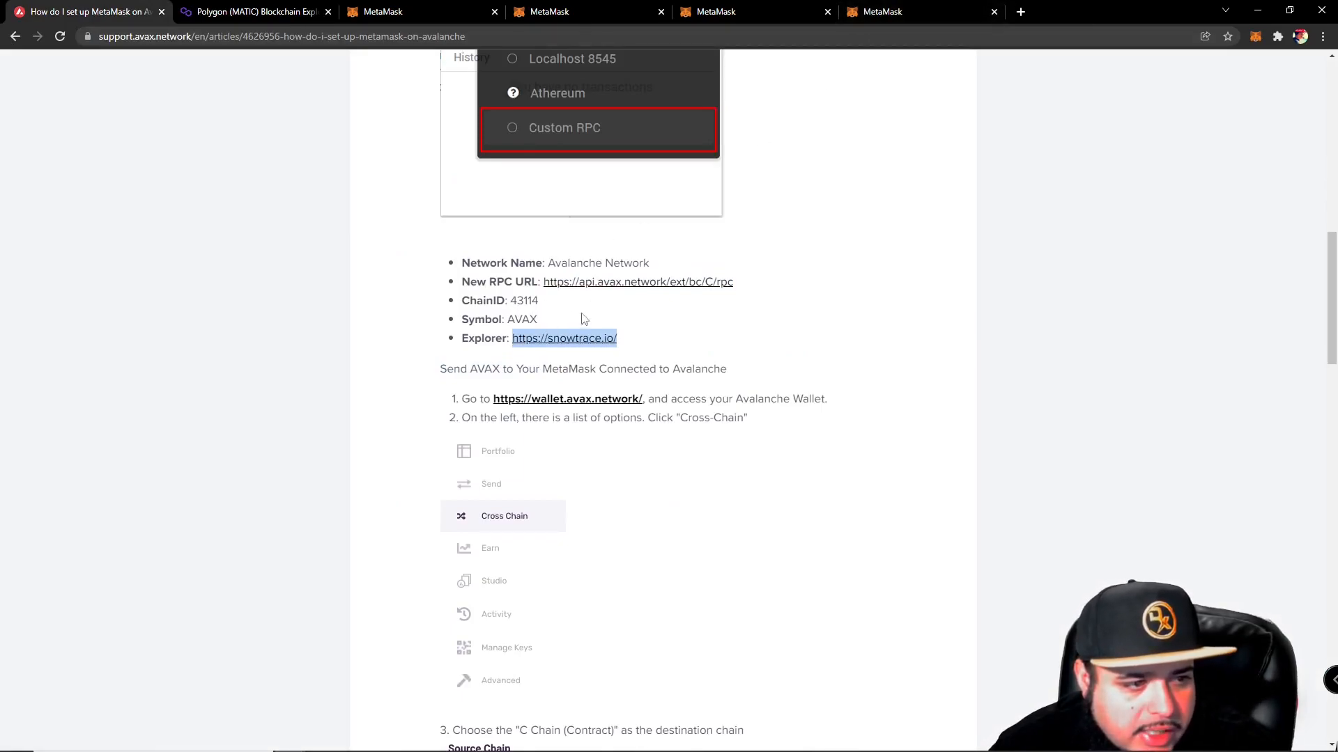
{"action": "mouse_move", "coordinate": [561, 315]}
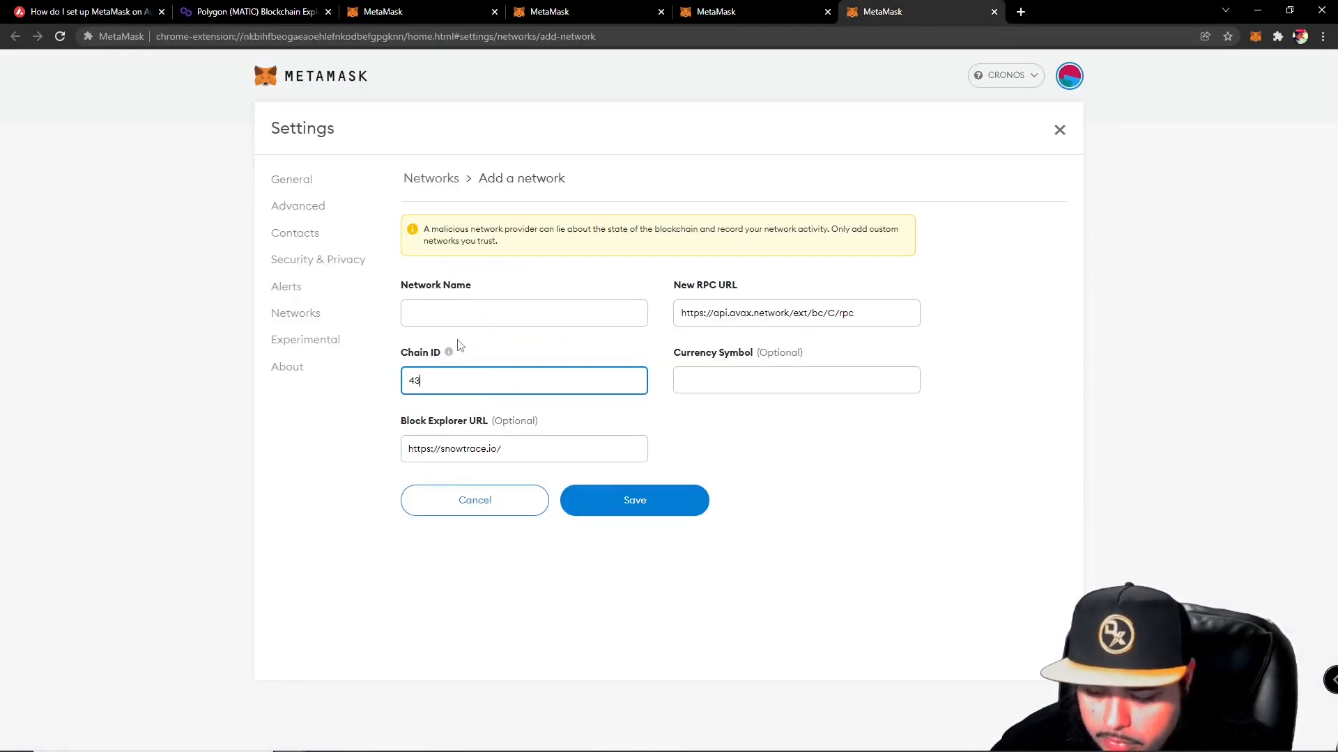
- Name the network Avalanche and save it, leaving the wallet on Avalanche with 0 AVAX
{"action": "left_click", "coordinate": [795, 379]}
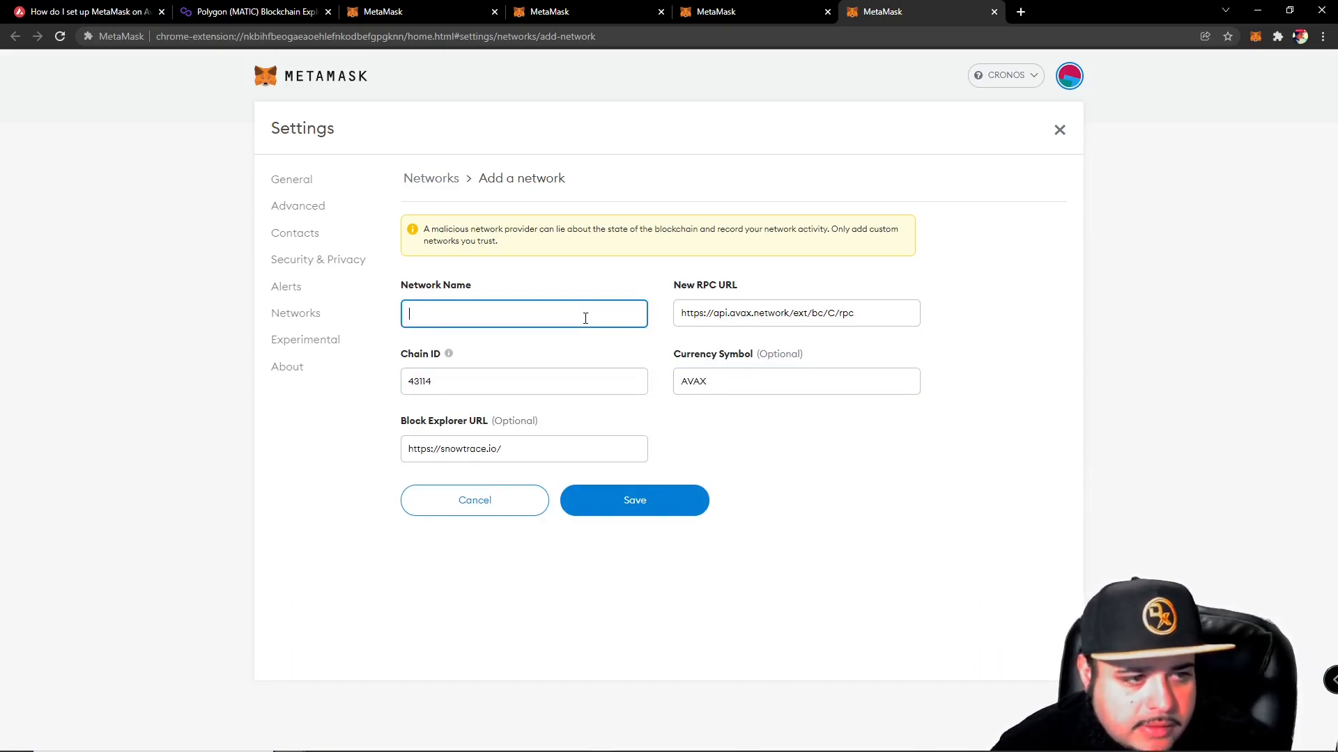
{"action": "type", "text": "Avalan"}
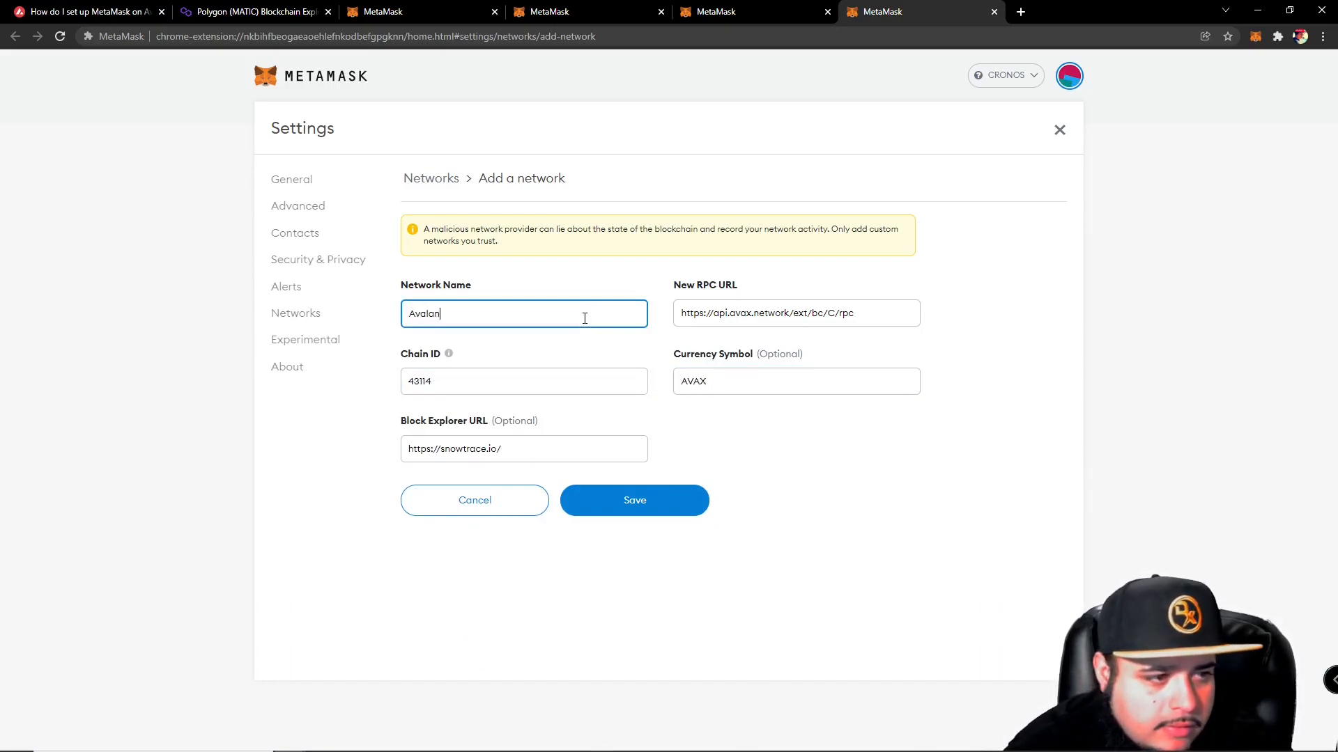
{"action": "left_click", "coordinate": [634, 500]}
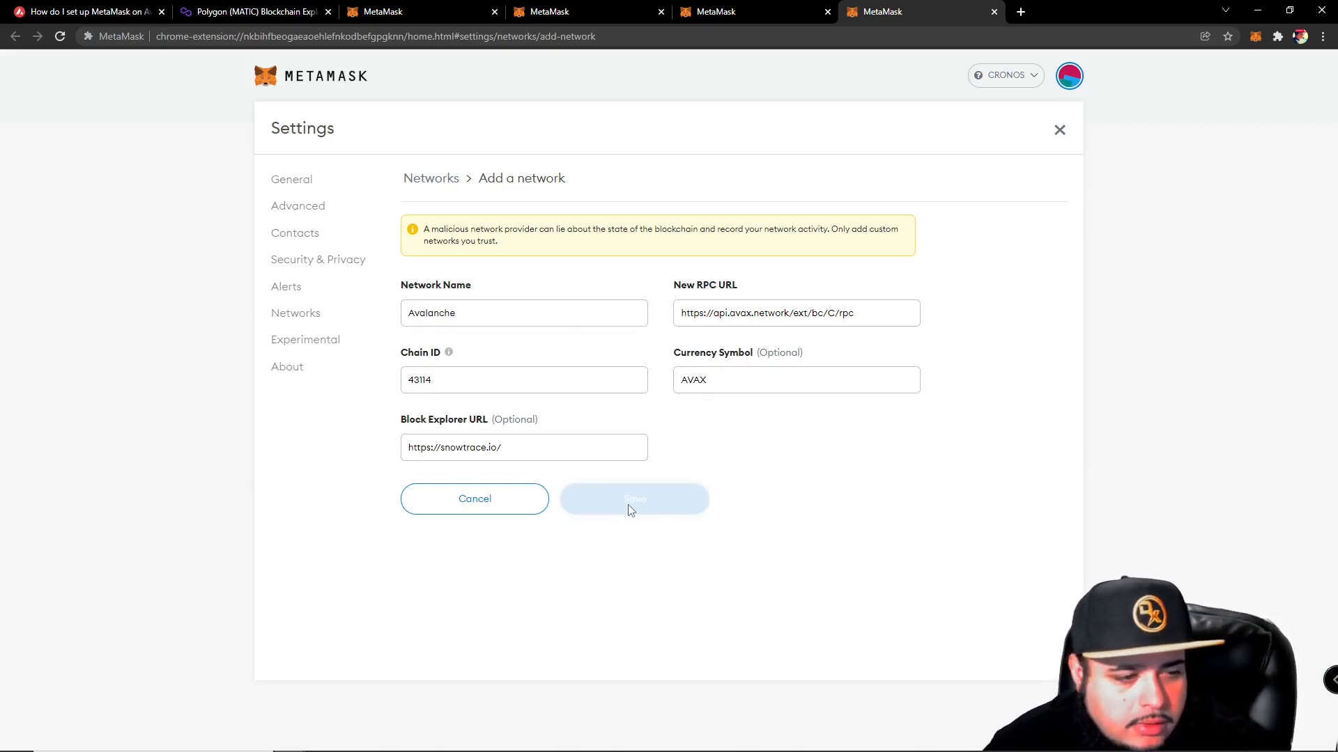
{"action": "left_click", "coordinate": [636, 499]}
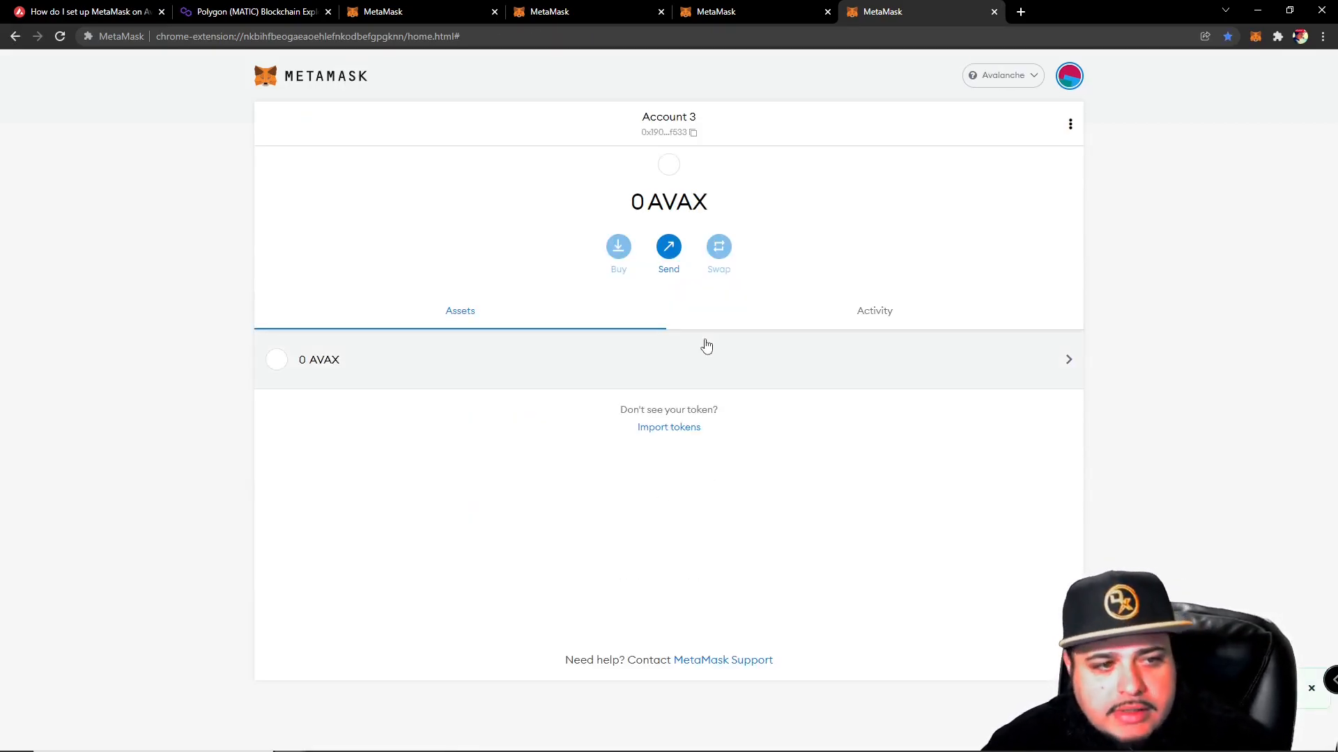
{"action": "mouse_move", "coordinate": [1112, 396]}
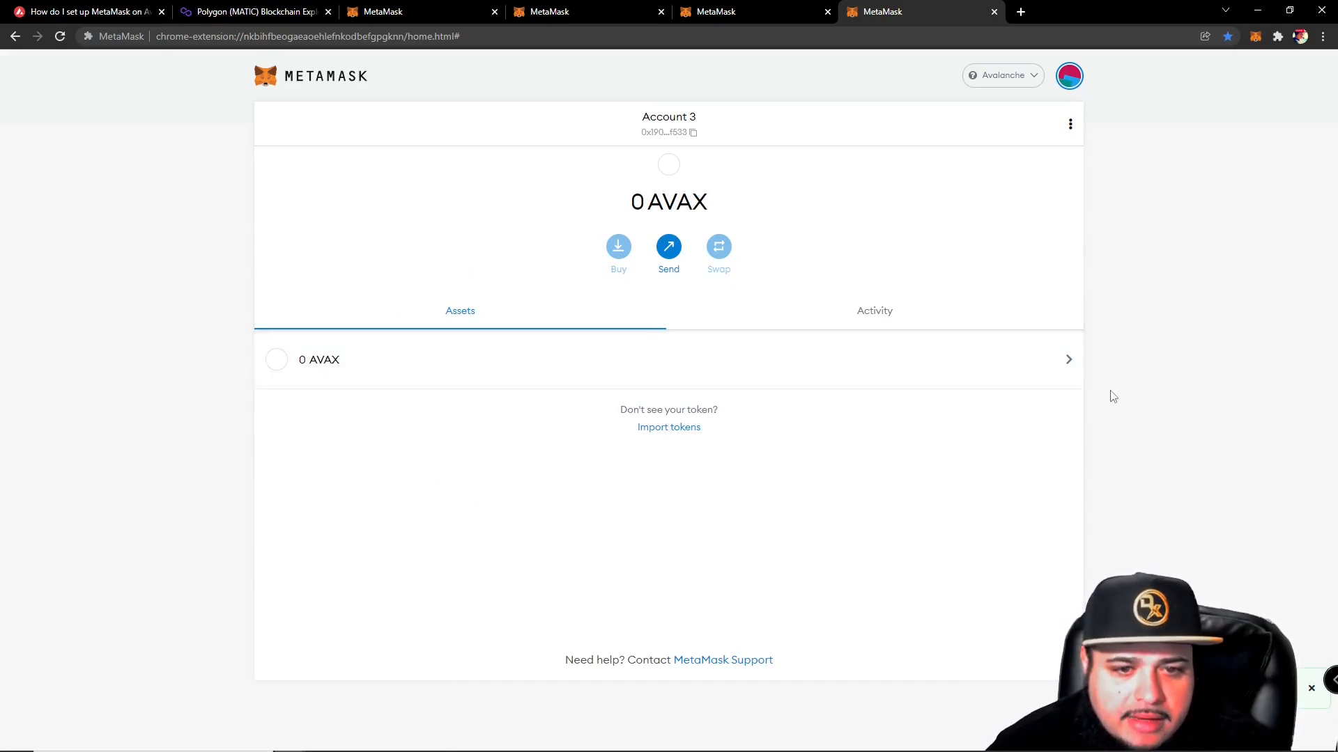
{"action": "mouse_move", "coordinate": [1113, 317]}
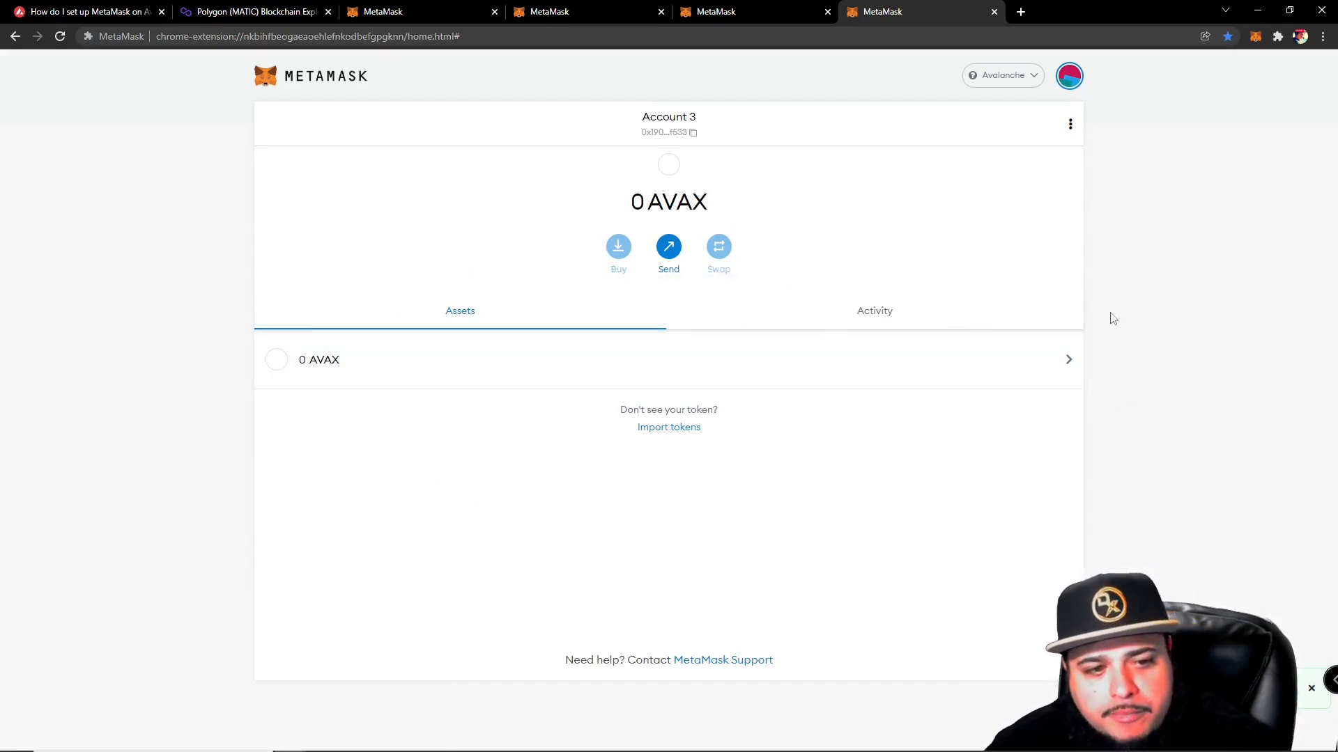
{"action": "mouse_move", "coordinate": [1170, 323]}
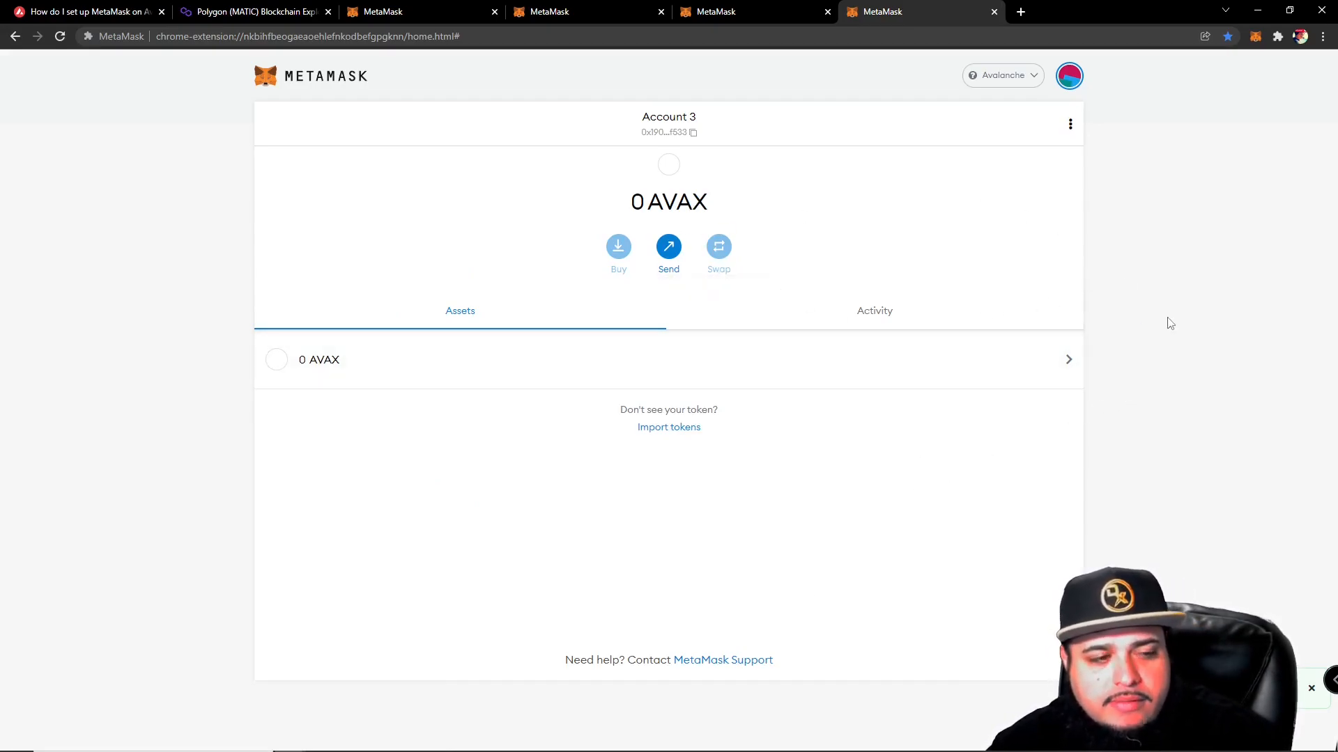